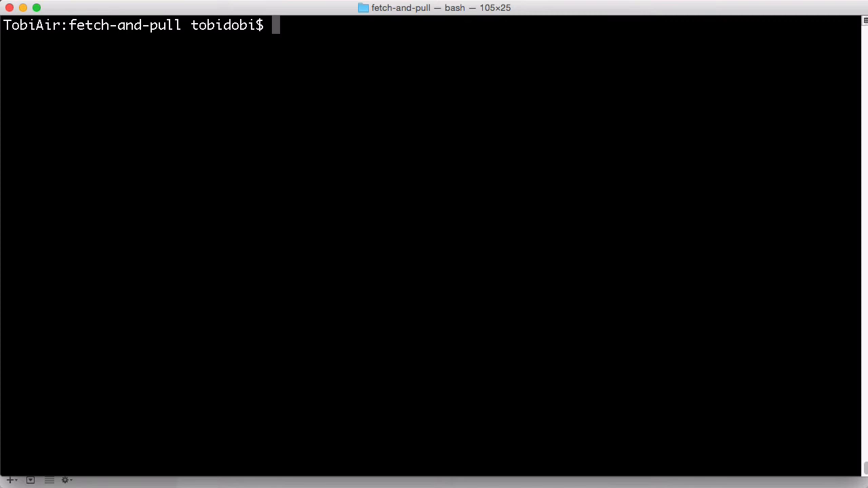
List all branches verbosely with git branch -vva, then begin entering git fetch origin.
type("git branch -vva")
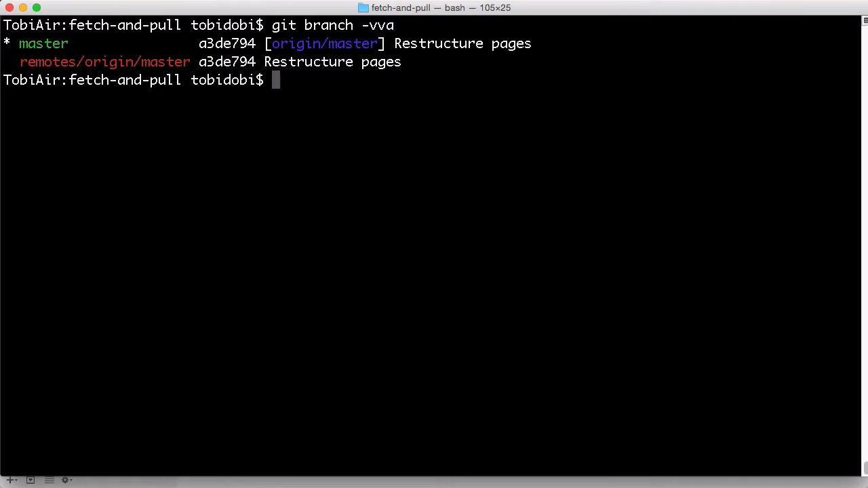
type("git fetch origin")
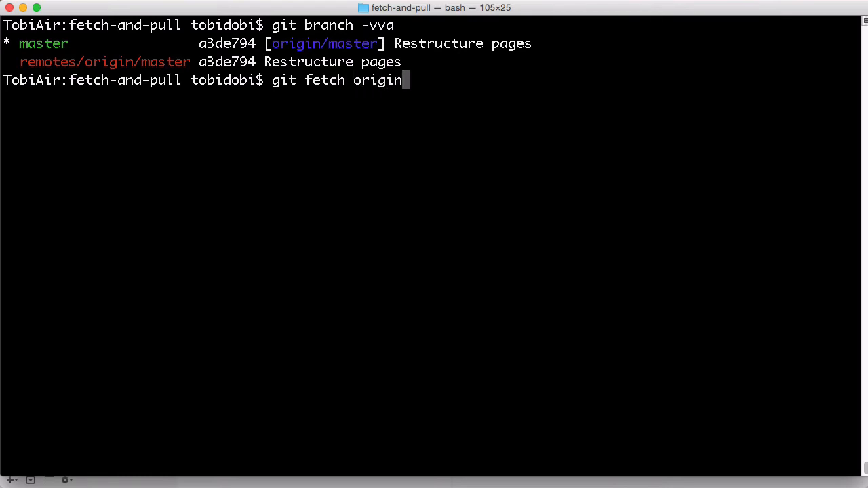
Fetch from origin and relist branches, revealing origin/feature/signup and master behind by 1.
key("Return")
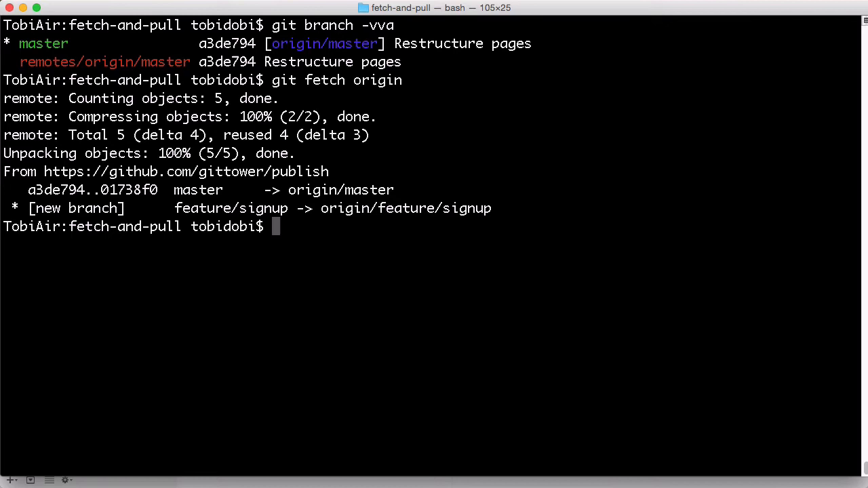
type("git bra")
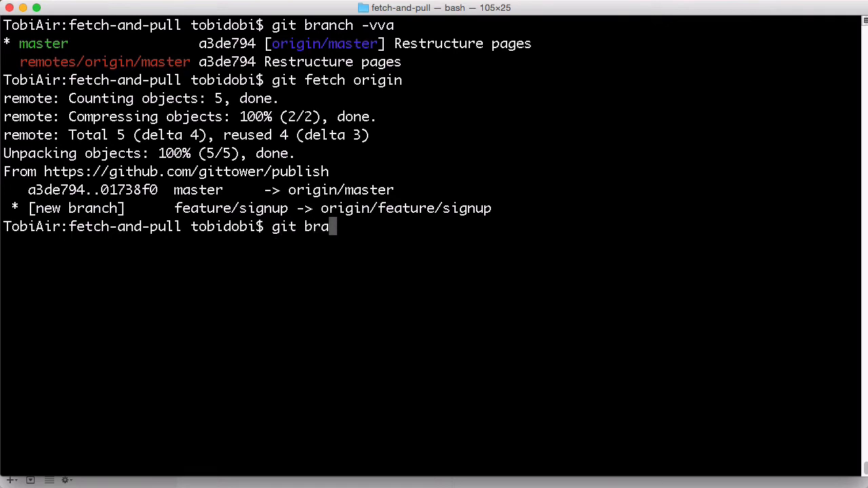
key("Return")
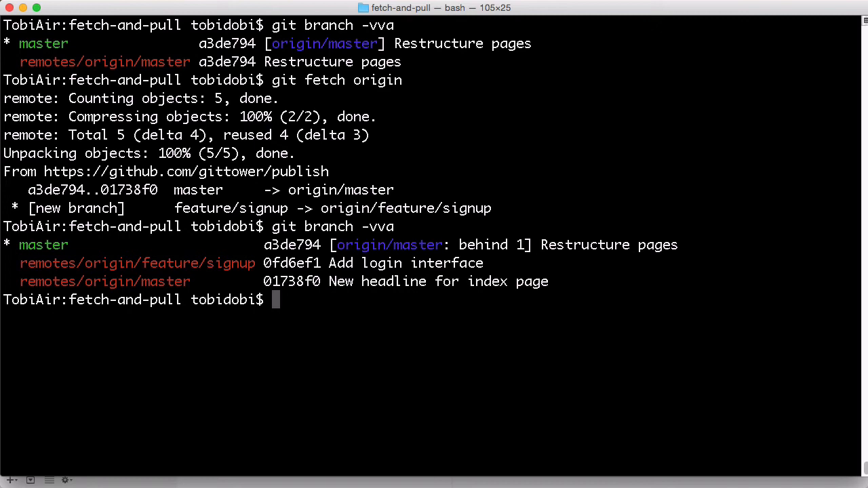
Check out master, pull to fast-forward it to 01738f0, and confirm with git branch -vva.
type("git checkout master")
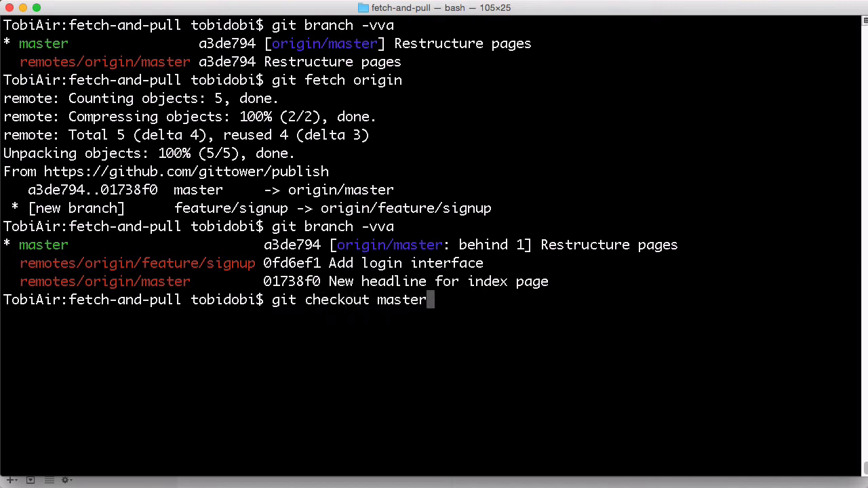
key("Return")
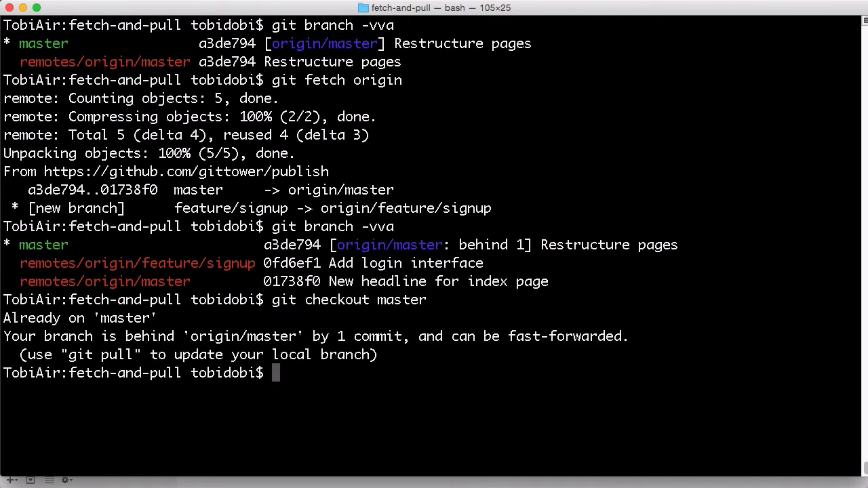
type("git pull")
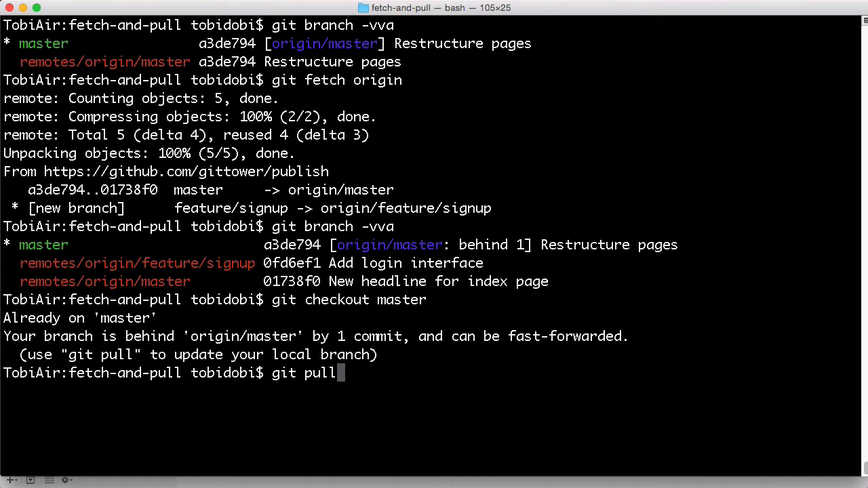
key("Return")
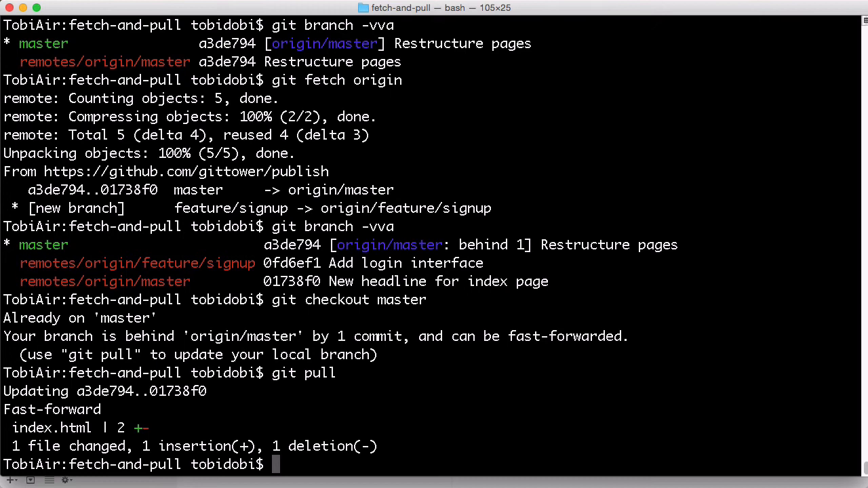
type("git branch -vva")
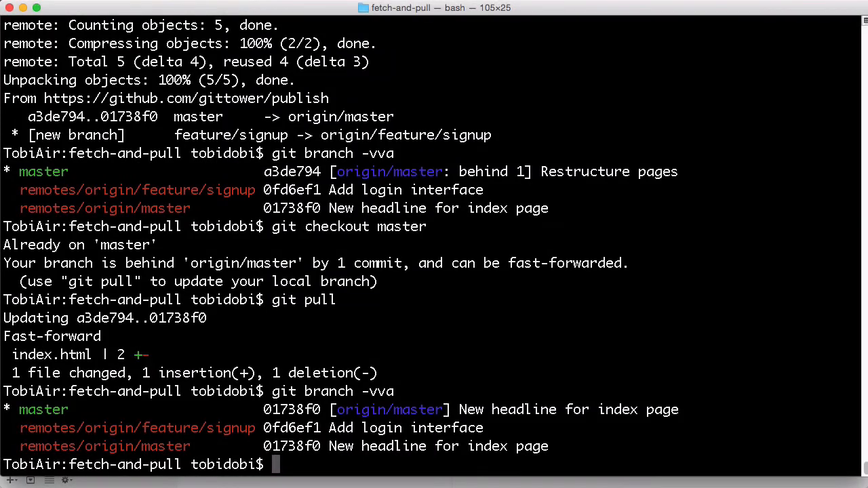
Create and switch to local feature/signup tracking origin/feature/signup via git checkout --track.
type("git checkout")
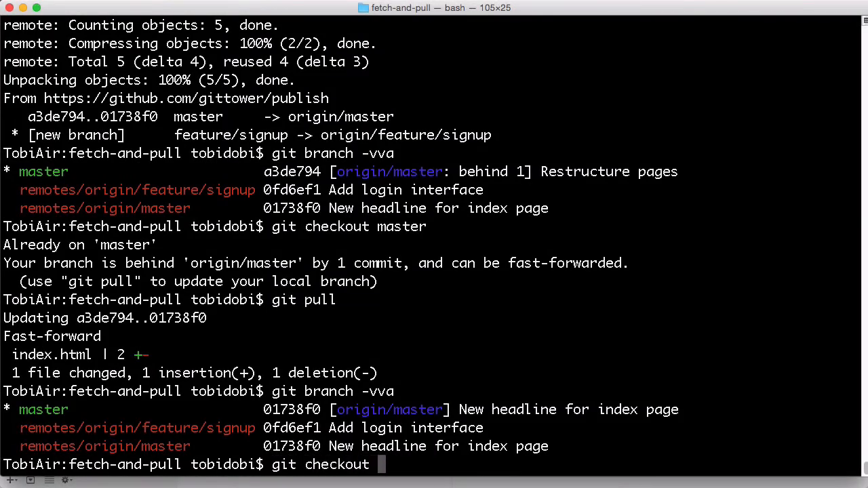
type("--track")
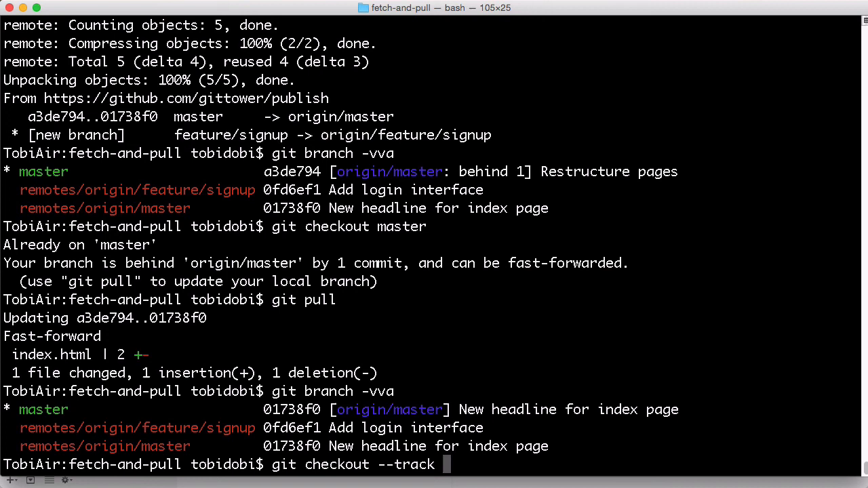
type("origin/")
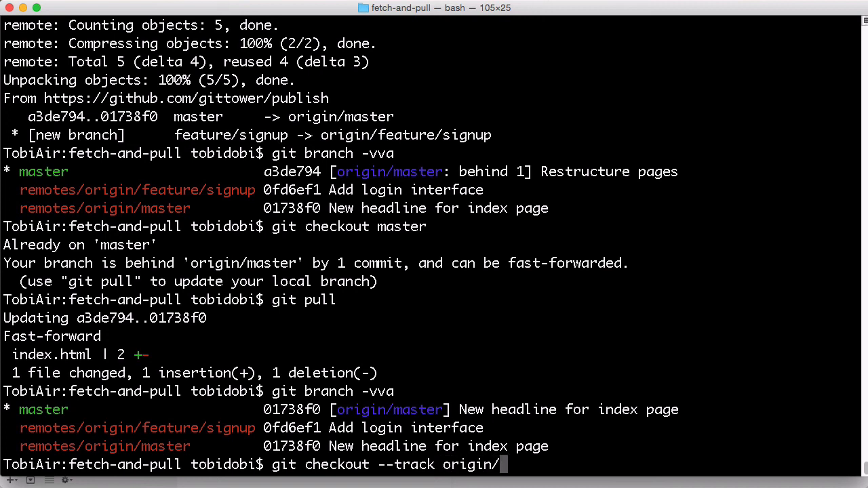
type("feature/signup")
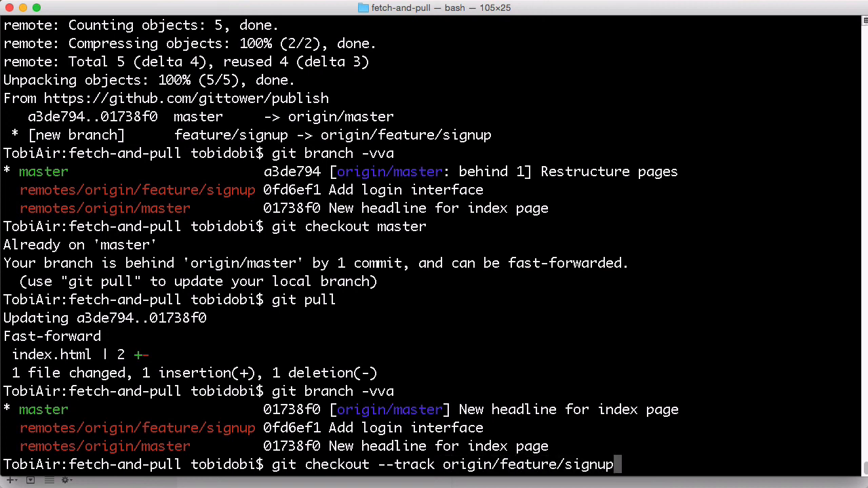
key("Return")
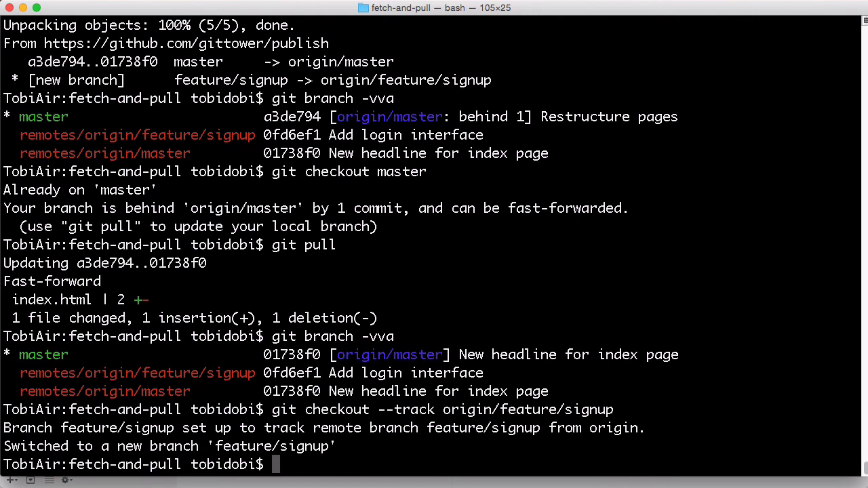
List branches to confirm feature/signup is checked out at 0fd6ef1.
type("git branch")
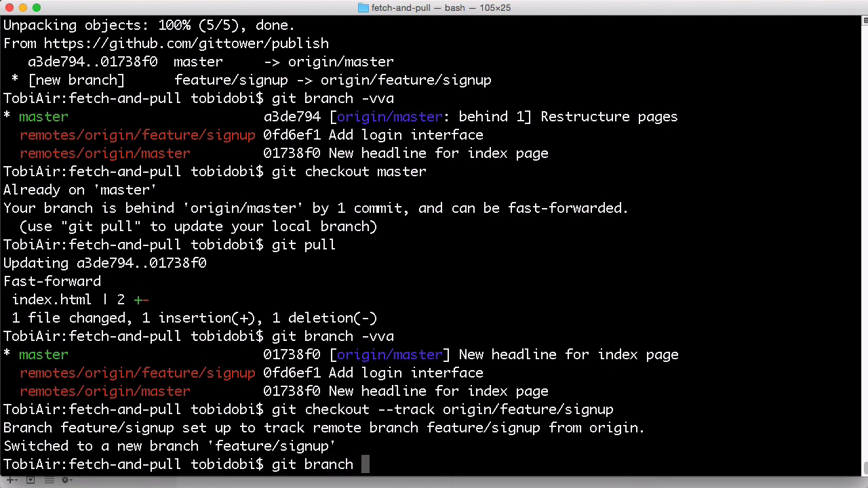
key("Return")
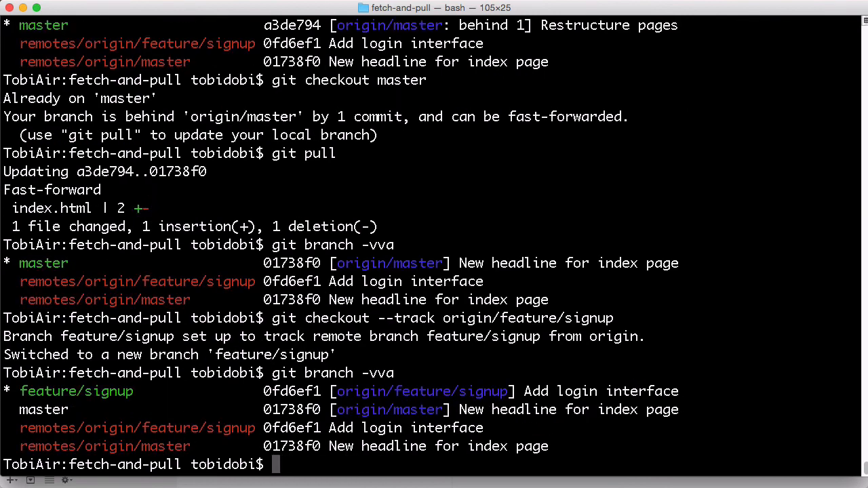